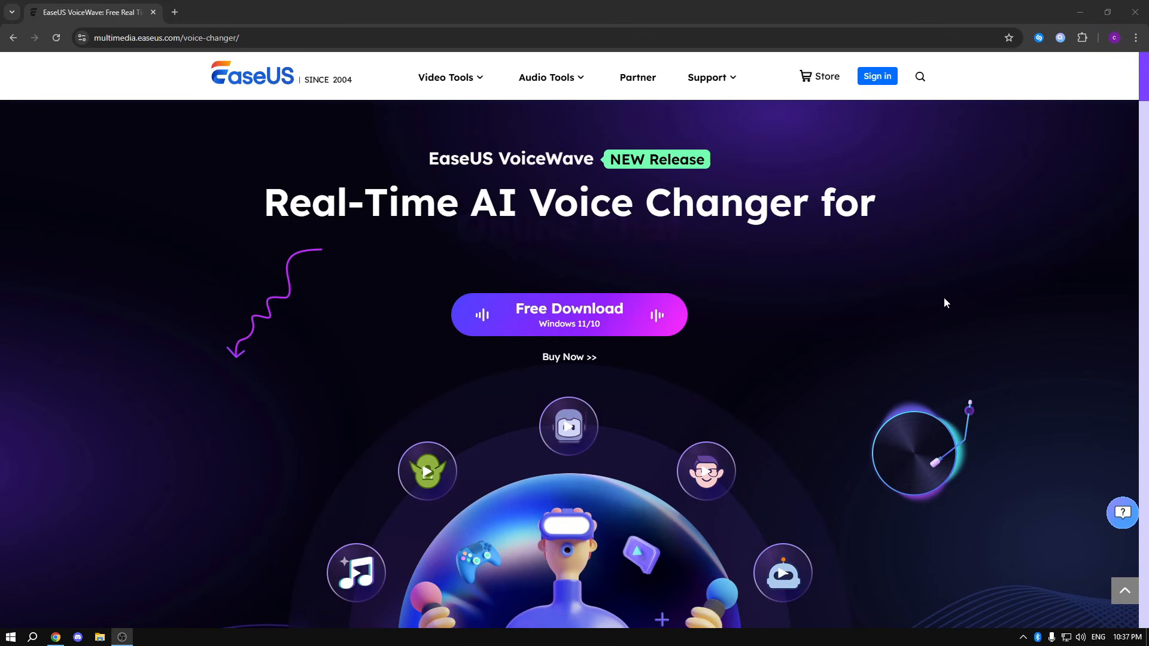
- Review the VoiceWave product page's supported apps and key features, then return to the top
scroll(down, 3)
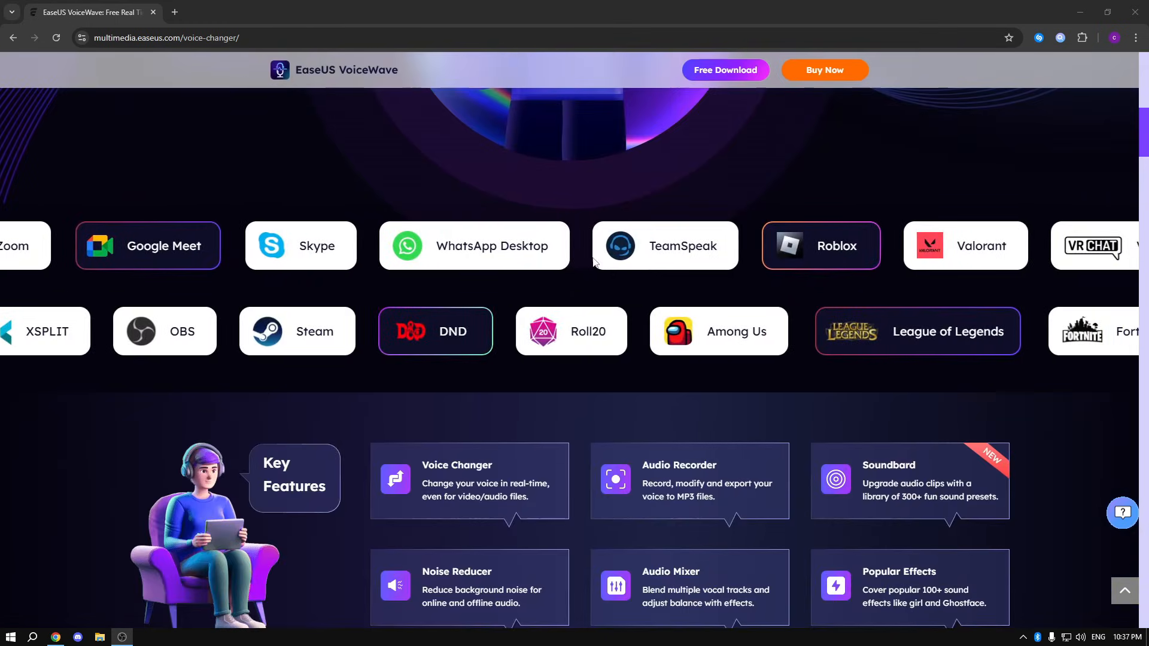
scroll(left, 3)
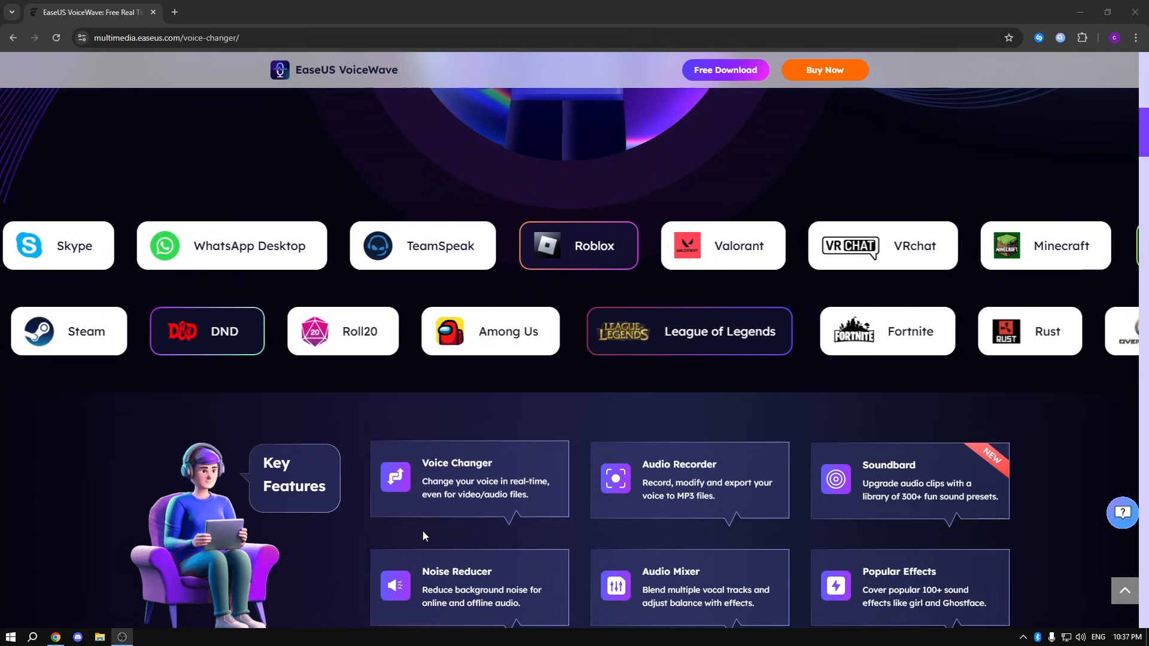
scroll(down, 3)
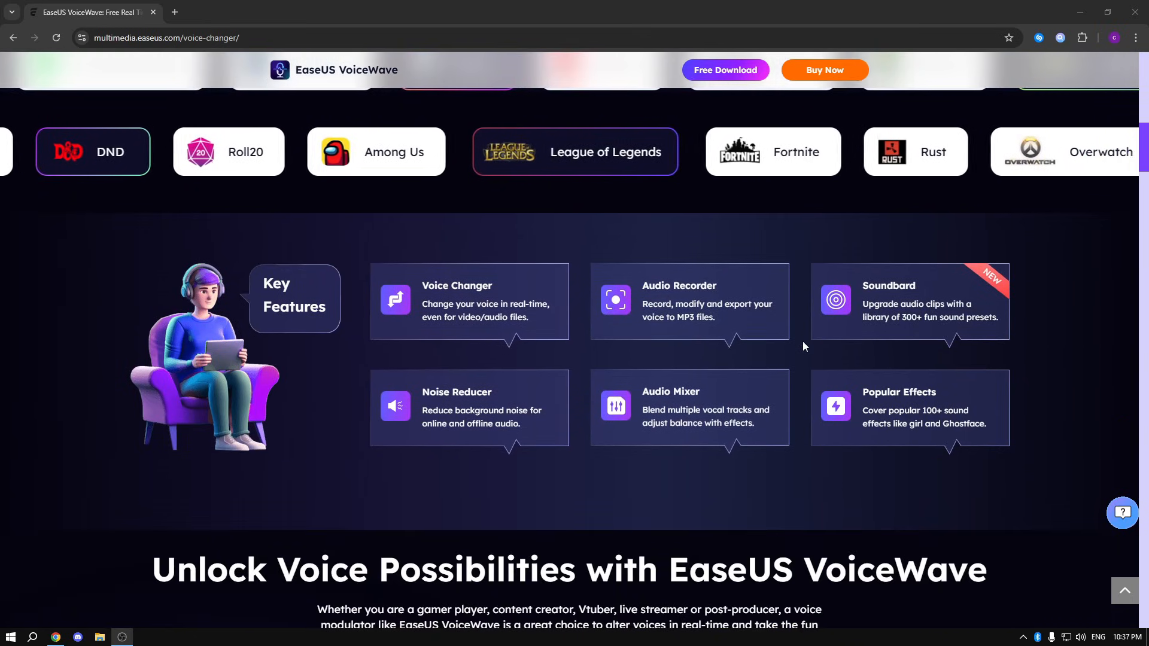
scroll(up, 3)
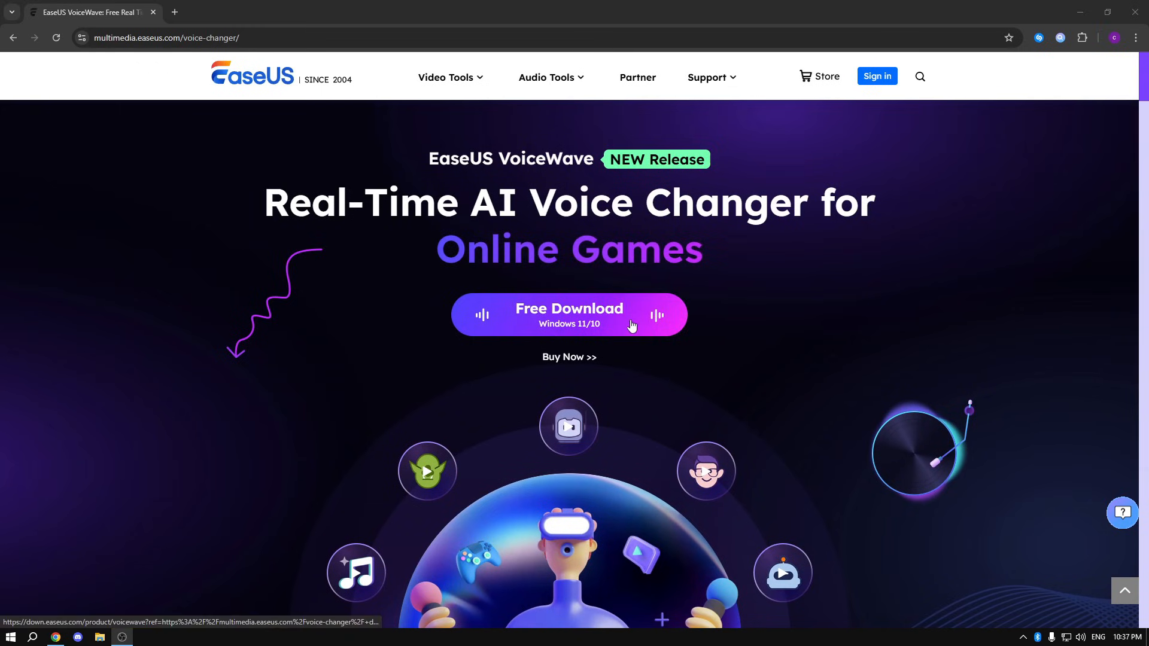
mouse_move(768, 286)
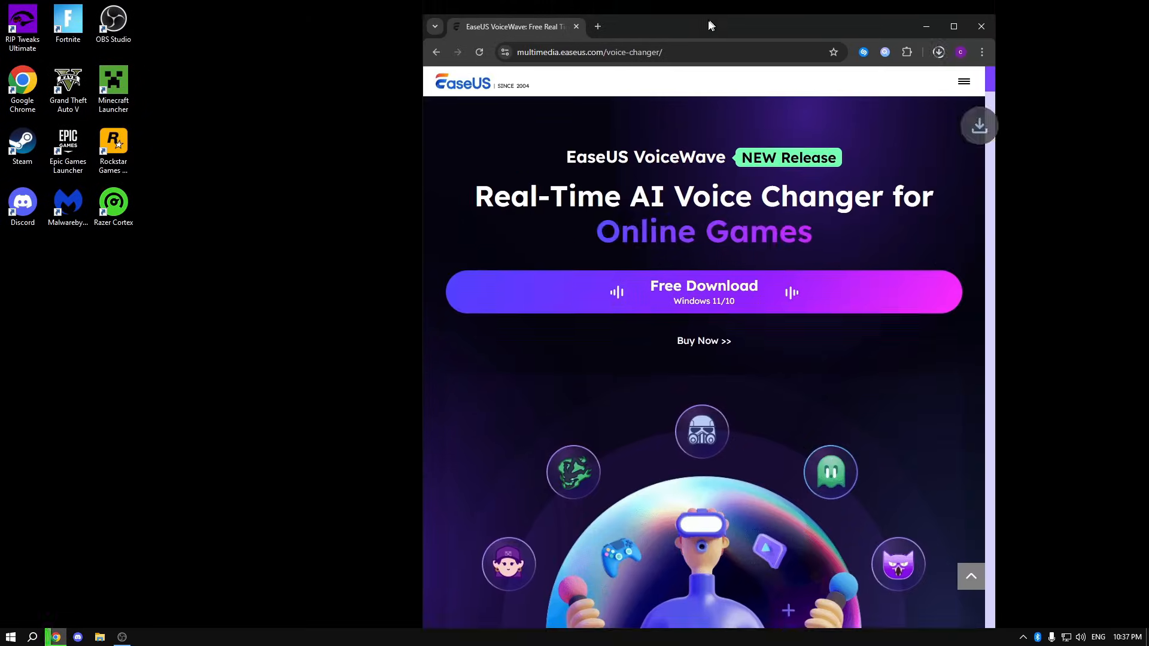
- Set the Original voice to pitch 0 and volume 60%, and assign it a keybind
click(938, 53)
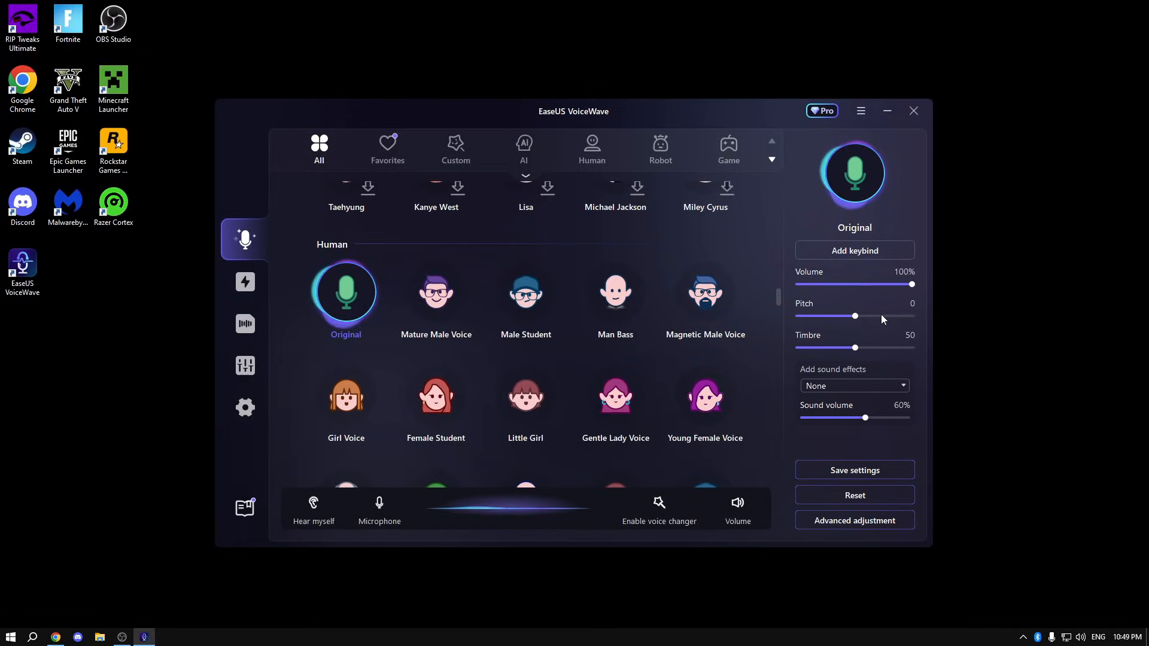
drag(852, 316, 878, 316)
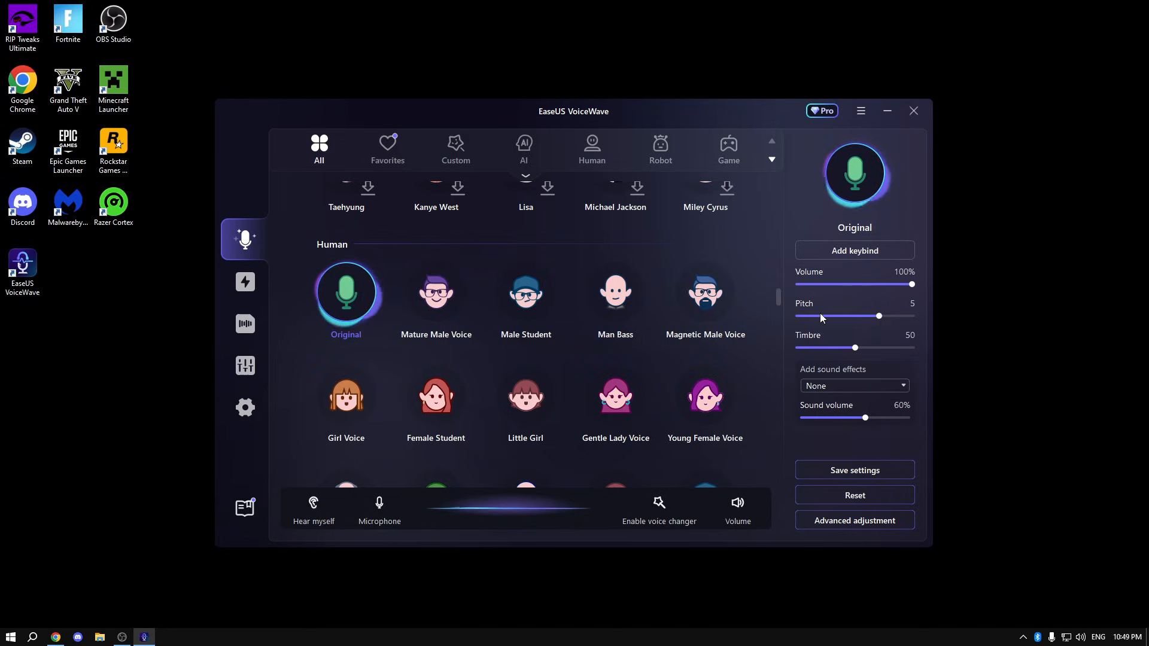
drag(877, 316, 829, 316)
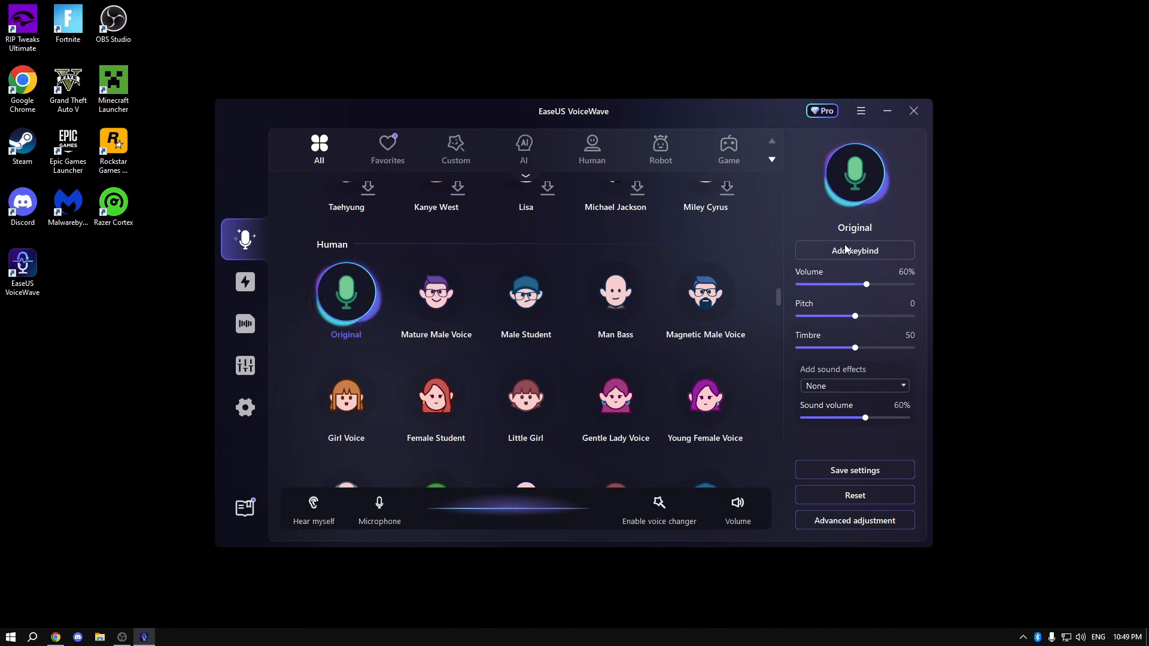
click(853, 250)
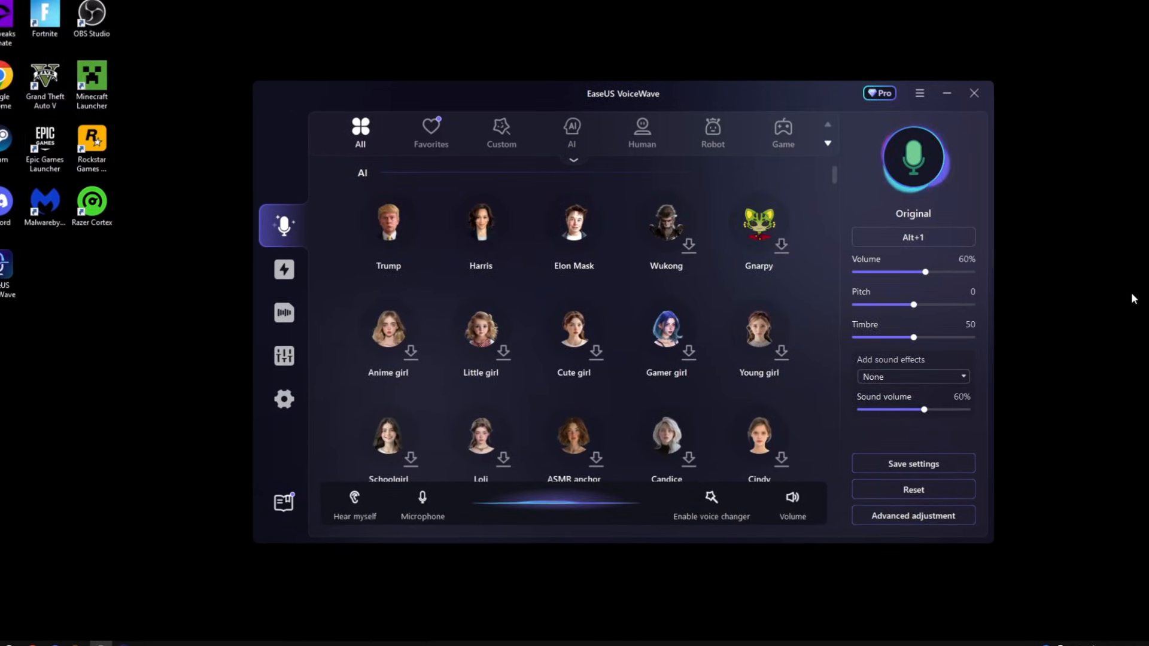
- Try the Trump AI voice, return to Original, and show the Game voice category
click(469, 223)
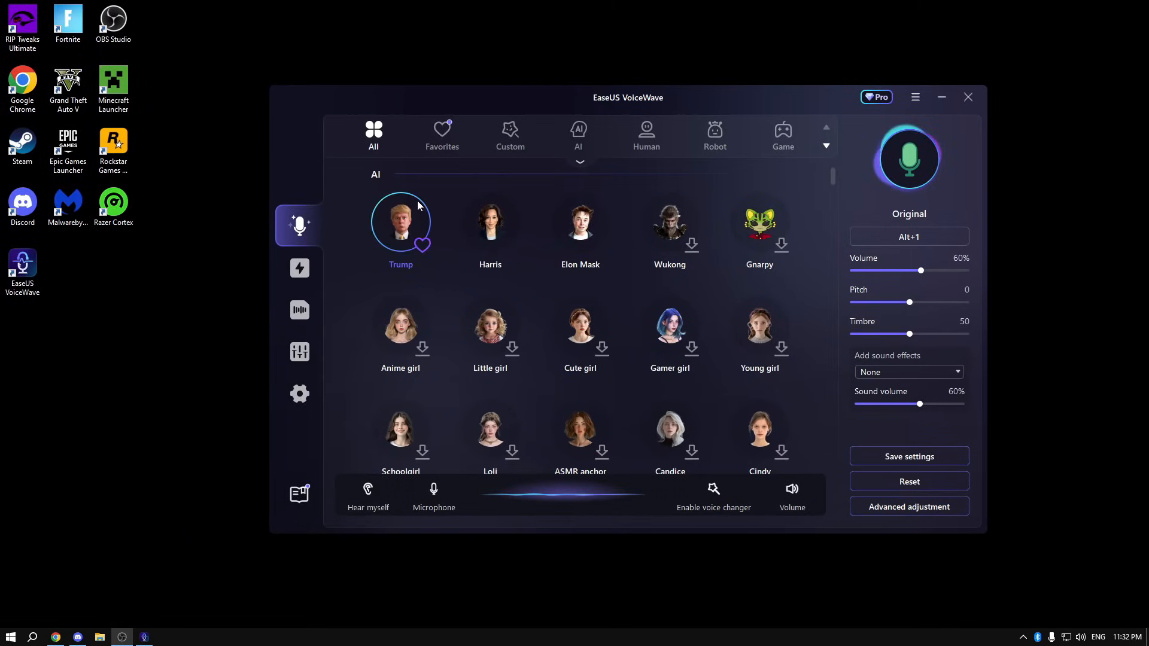
click(400, 222)
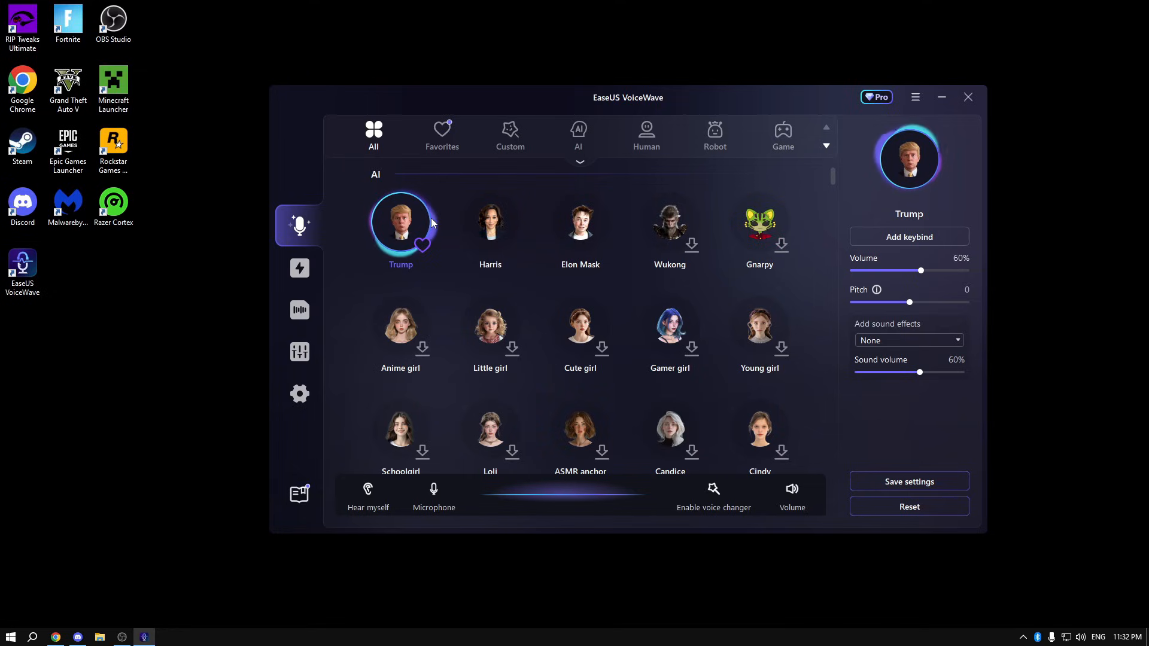
click(580, 222)
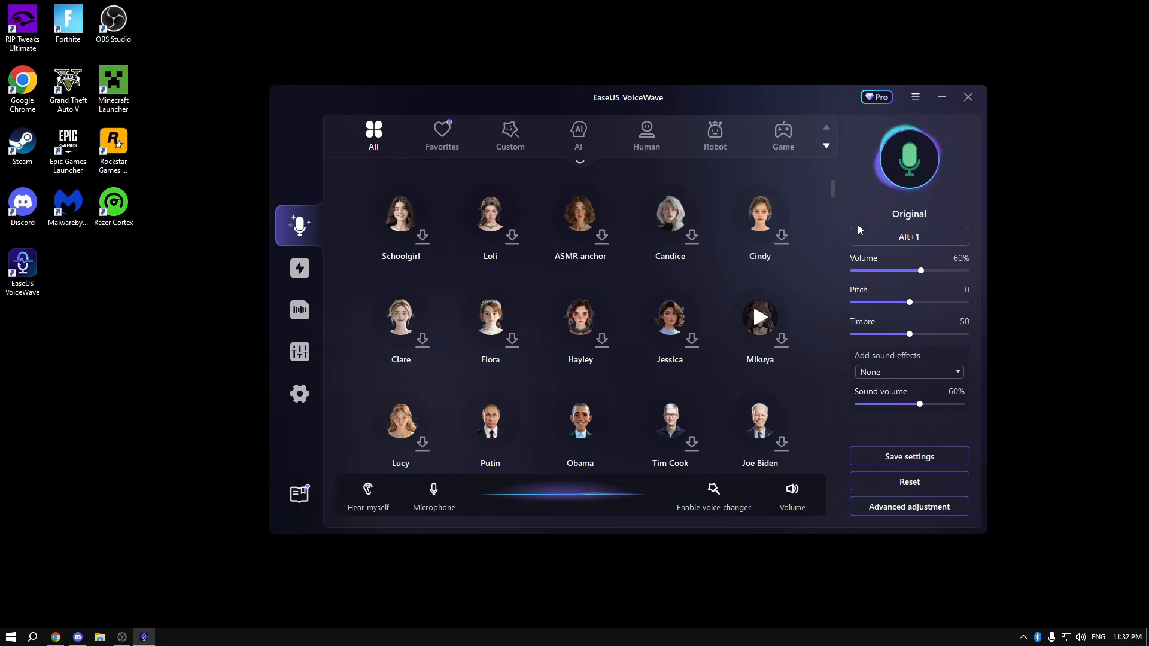
click(781, 135)
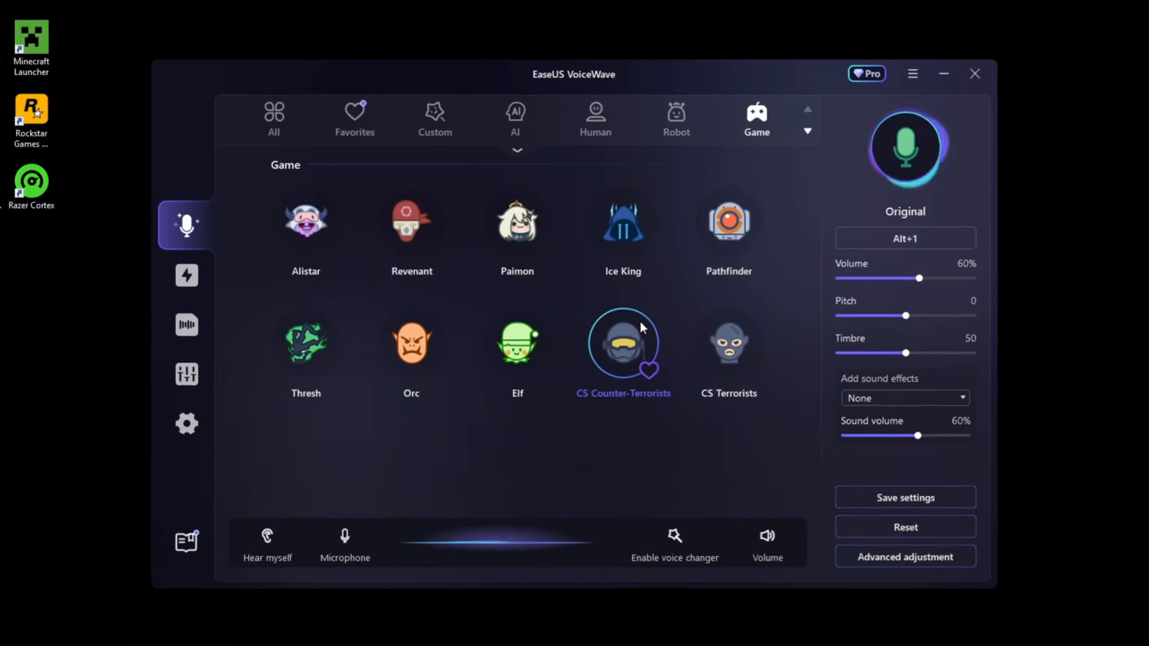
- Apply the Yoda character voice and bring up the soundboard sound effects
click(622, 224)
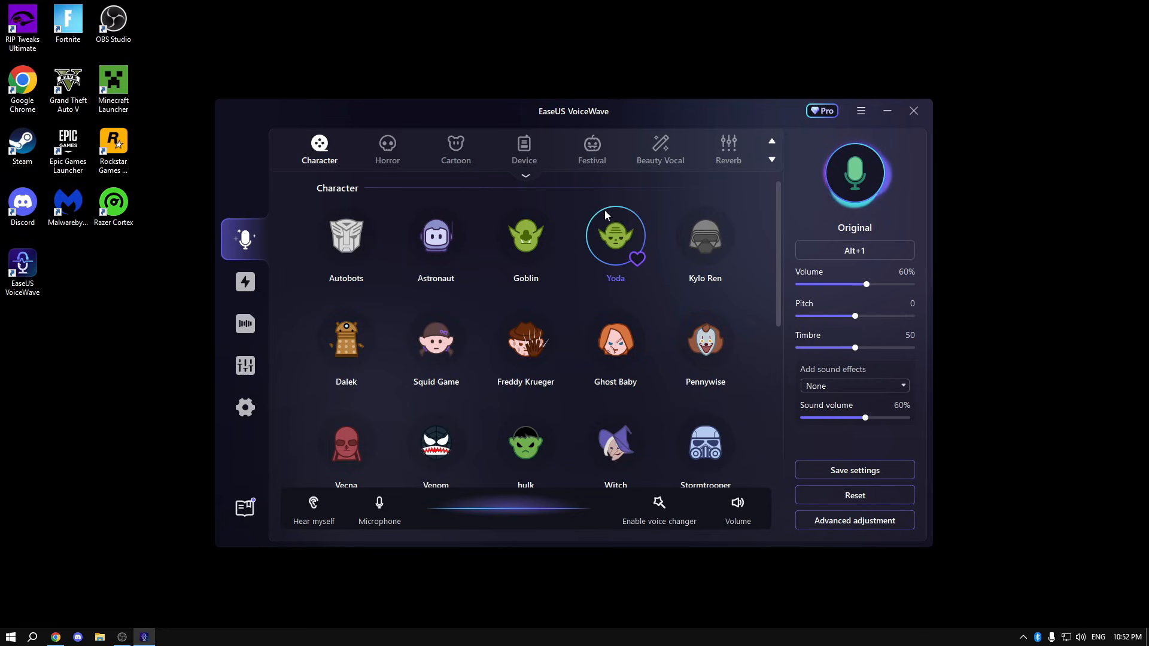
click(615, 236)
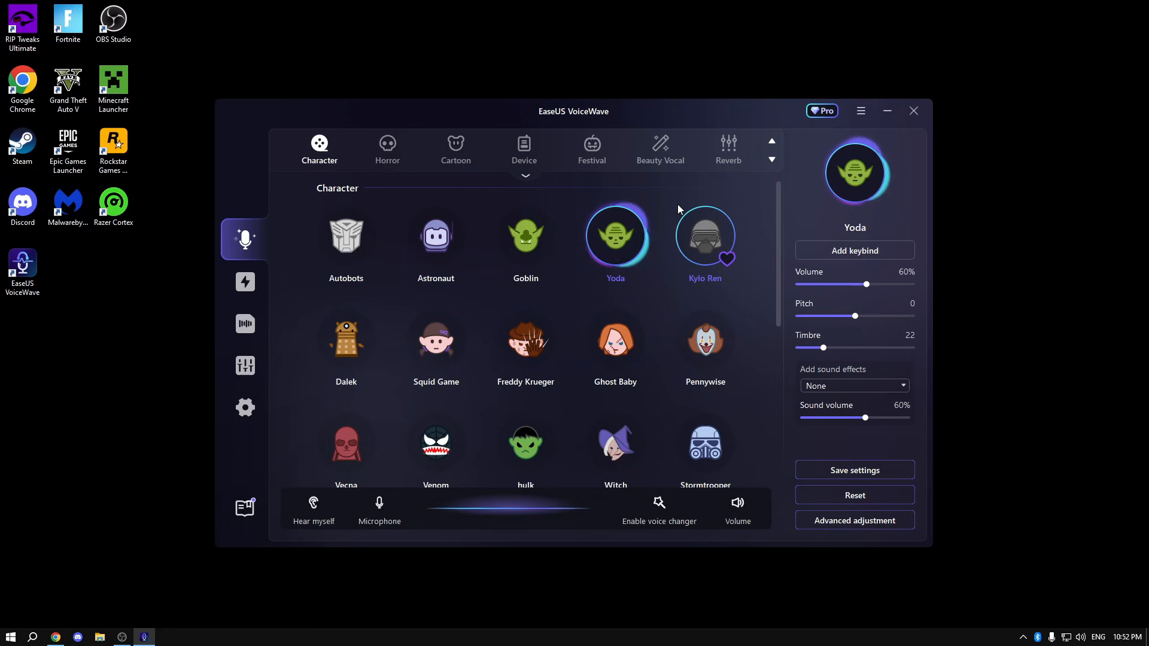
click(244, 281)
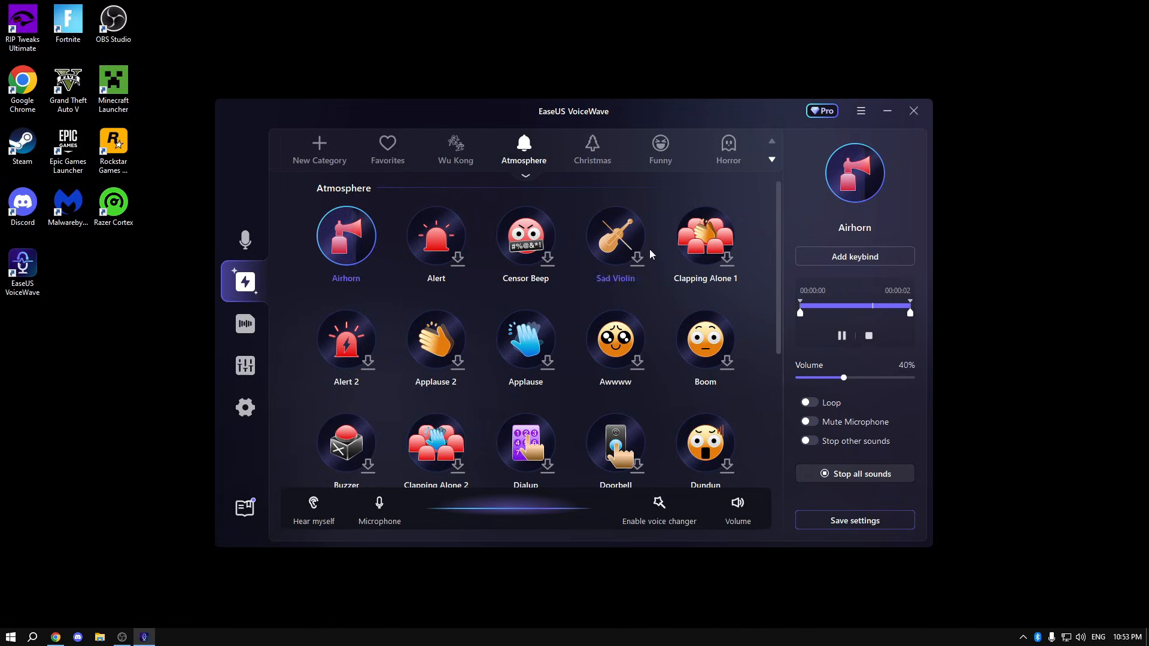
- Stop the Airhorn sound and open the Horror sound effects category
click(841, 336)
text(9)
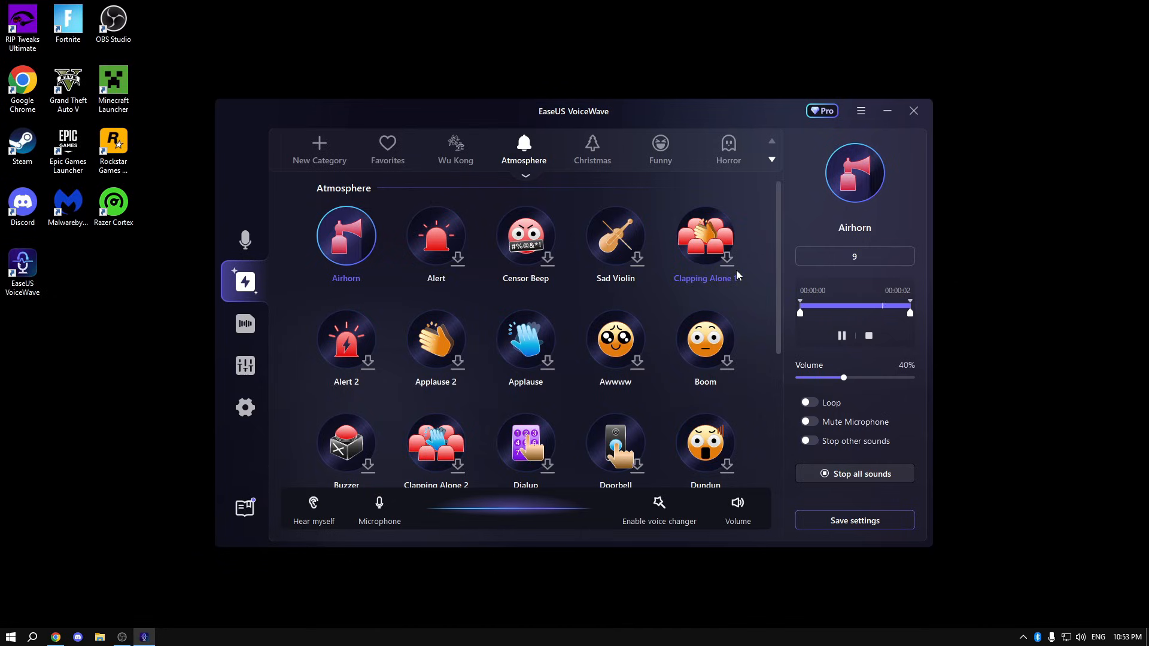
click(841, 335)
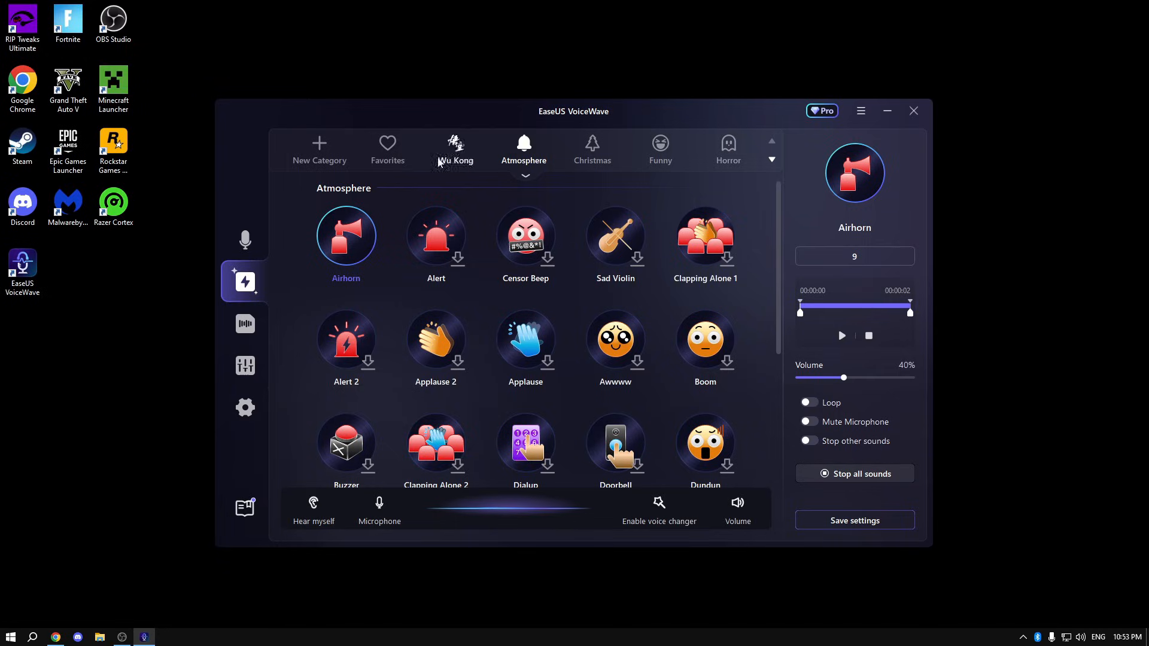
click(728, 150)
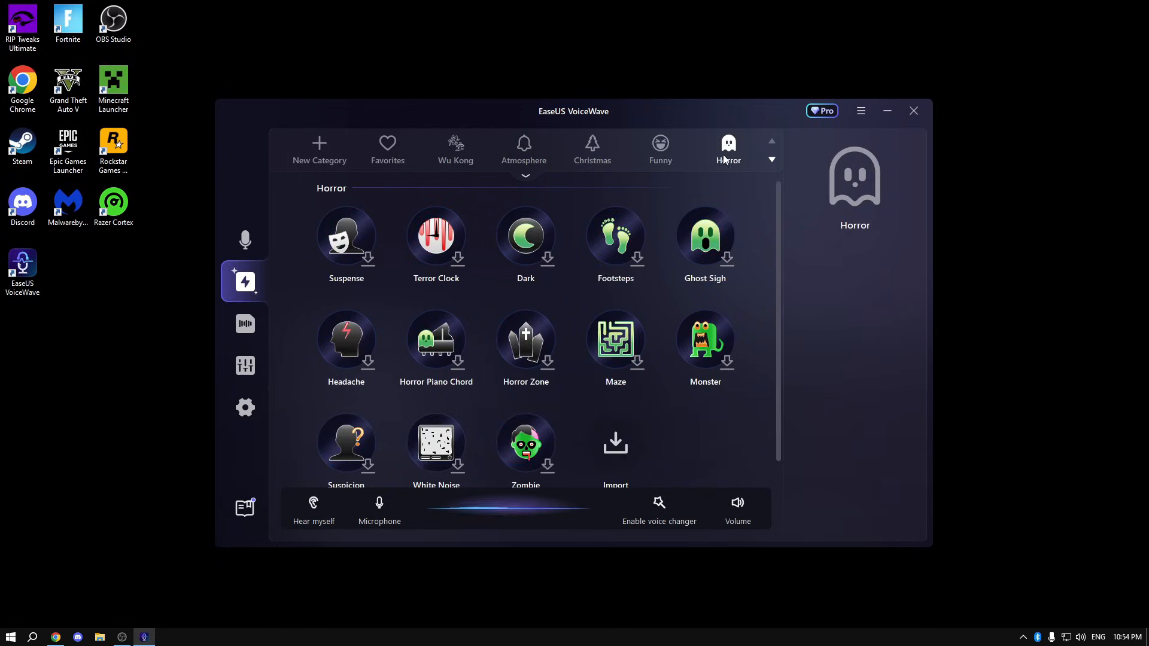
- Play the Suspense sound effect and browse more sound effect categories
click(345, 237)
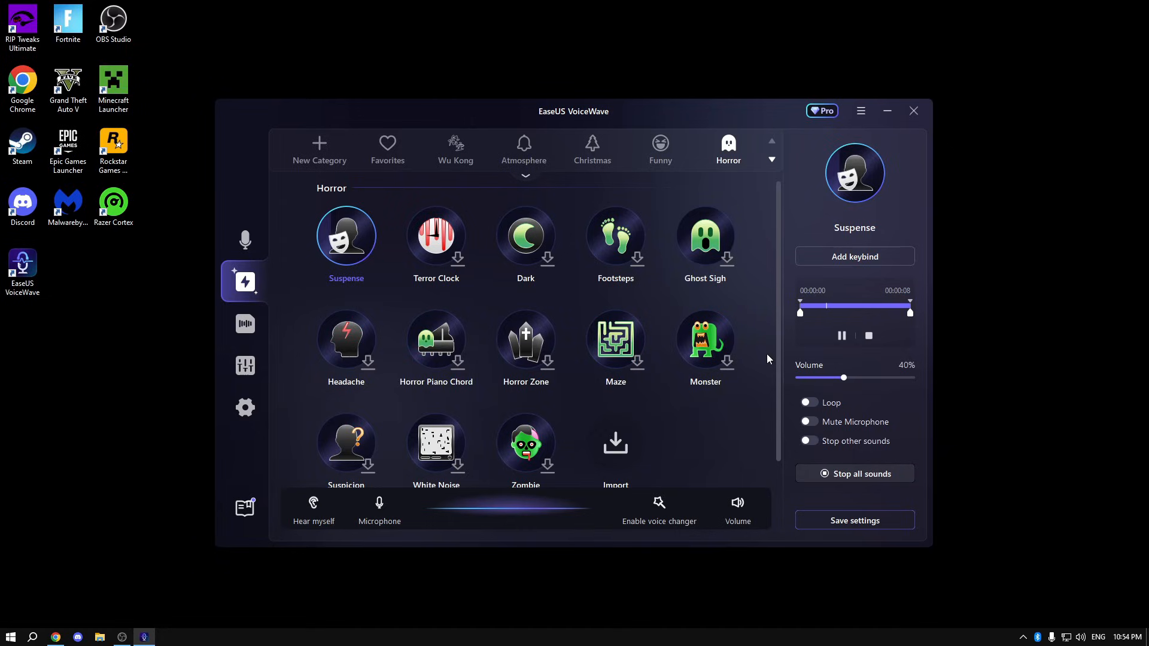
click(771, 141)
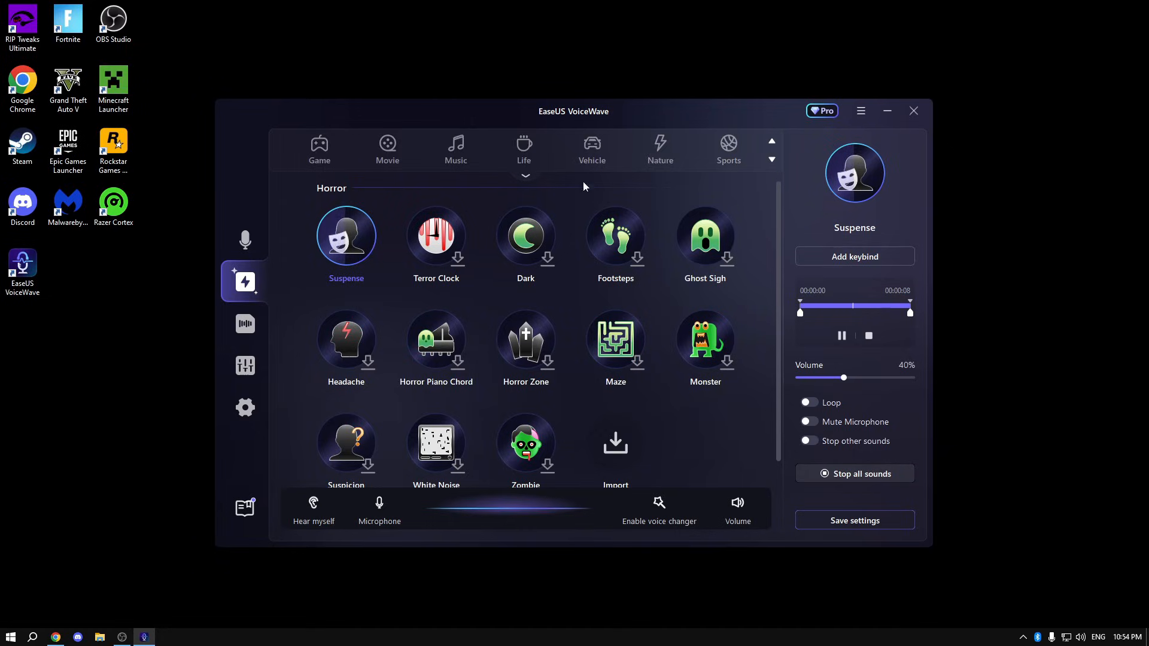
click(231, 323)
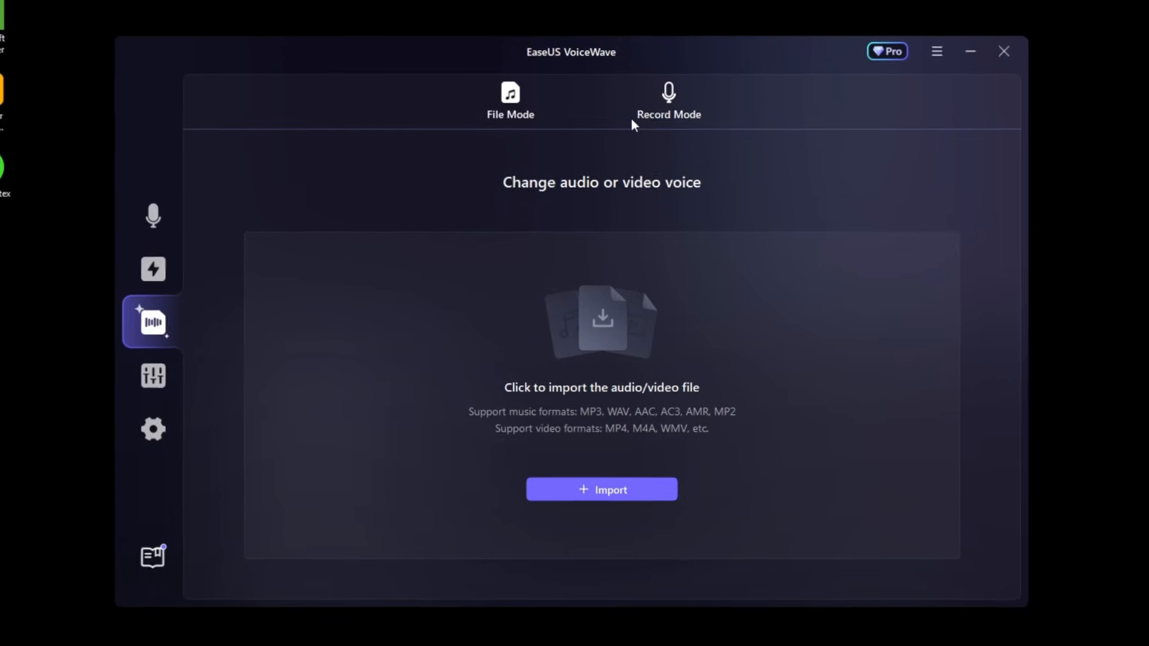
- Record a four-second voice clip in Record Mode
click(667, 100)
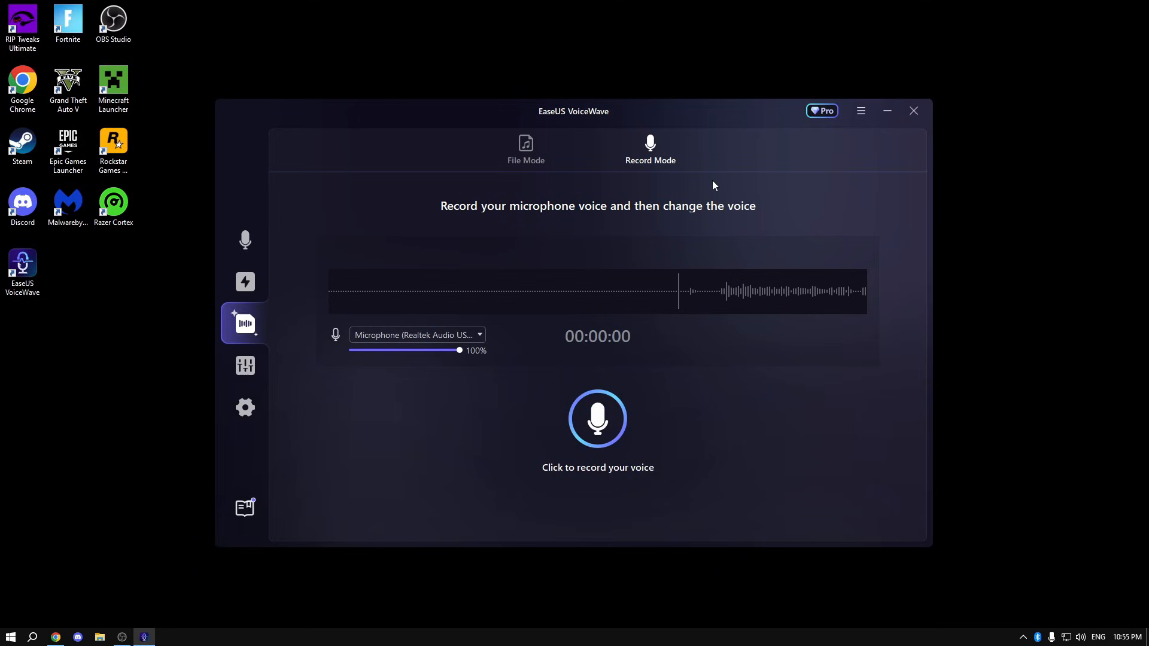
click(597, 419)
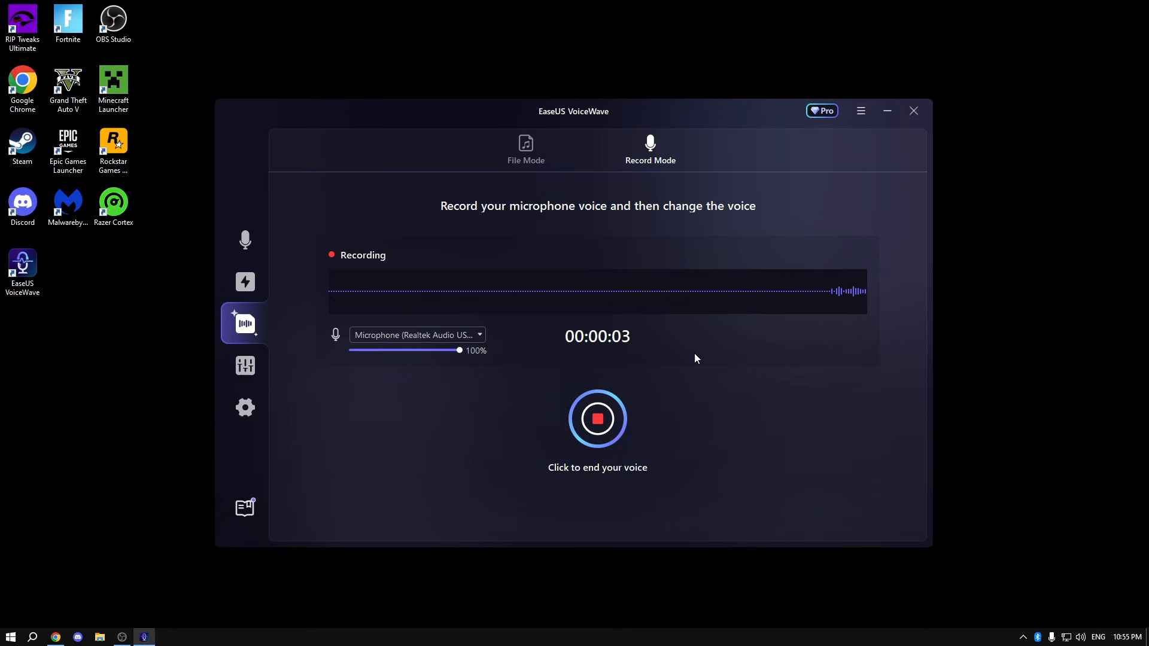
click(597, 418)
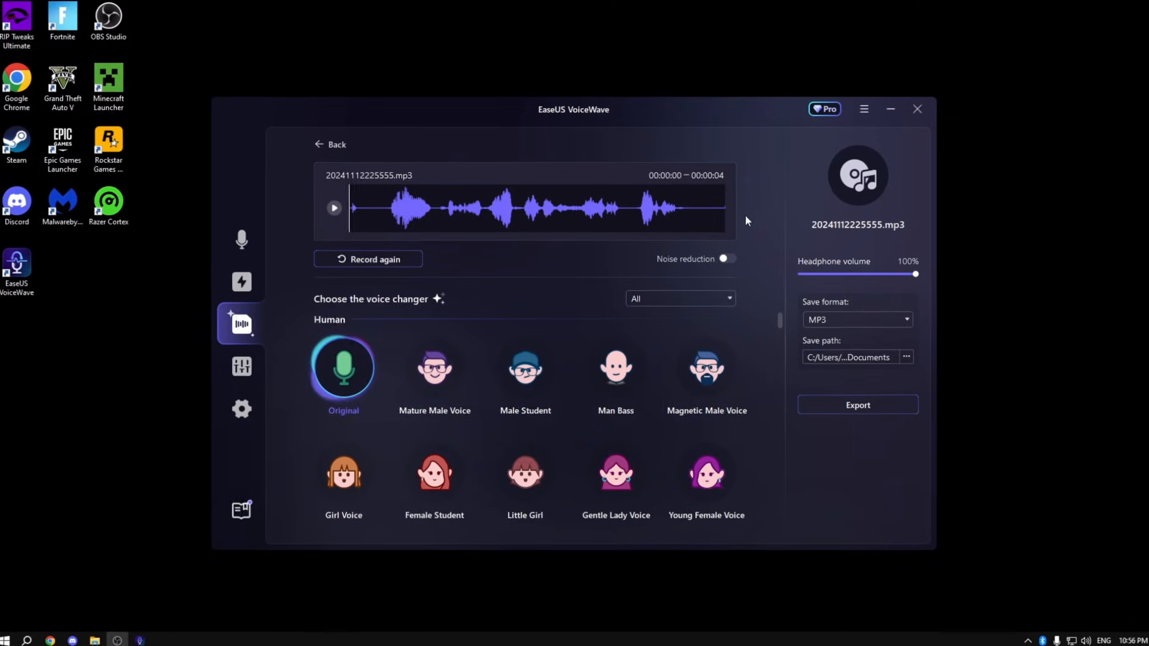
- Preview the clip with Gentle Lady, Young Female, Game Girl and Robot voices
click(431, 368)
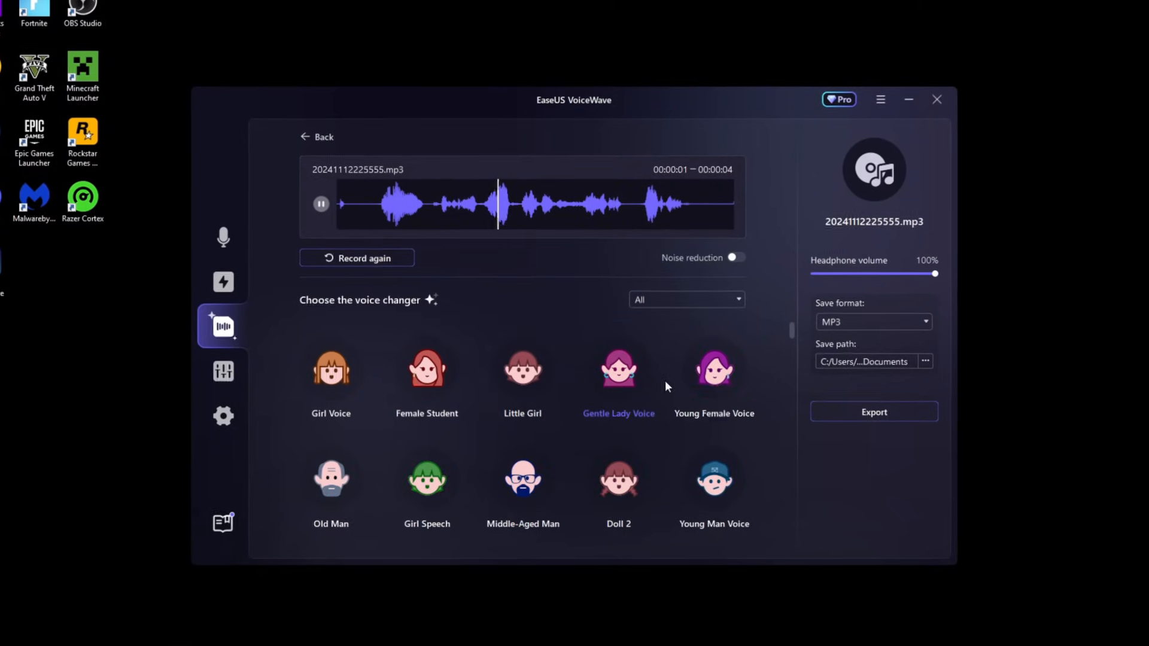
click(713, 370)
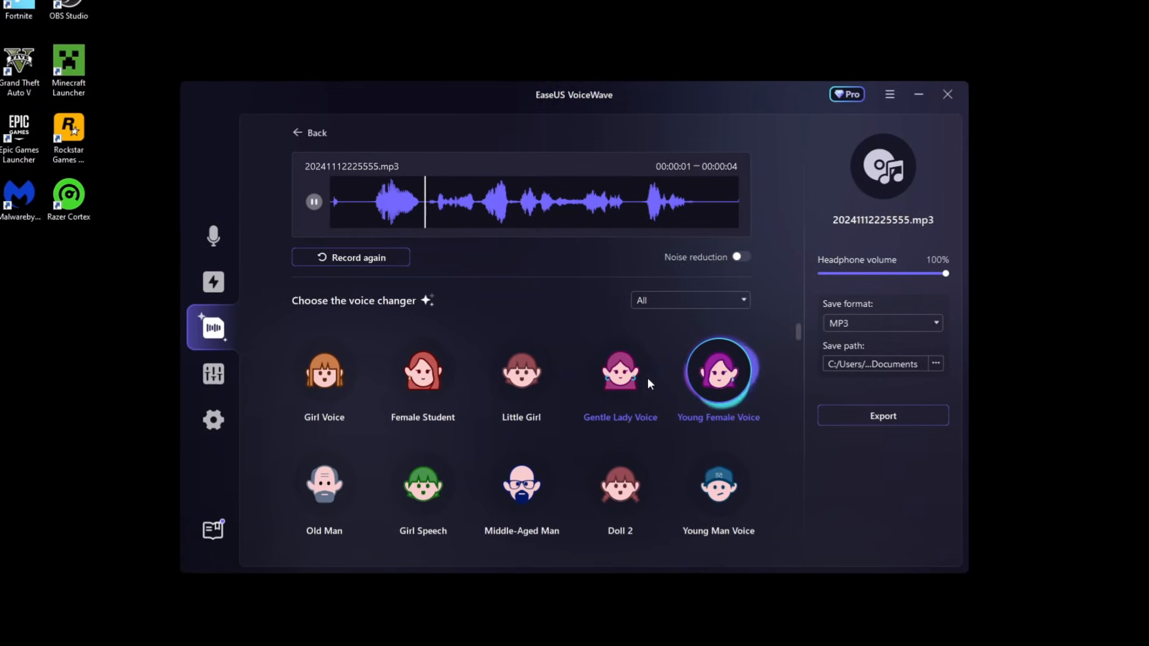
click(324, 374)
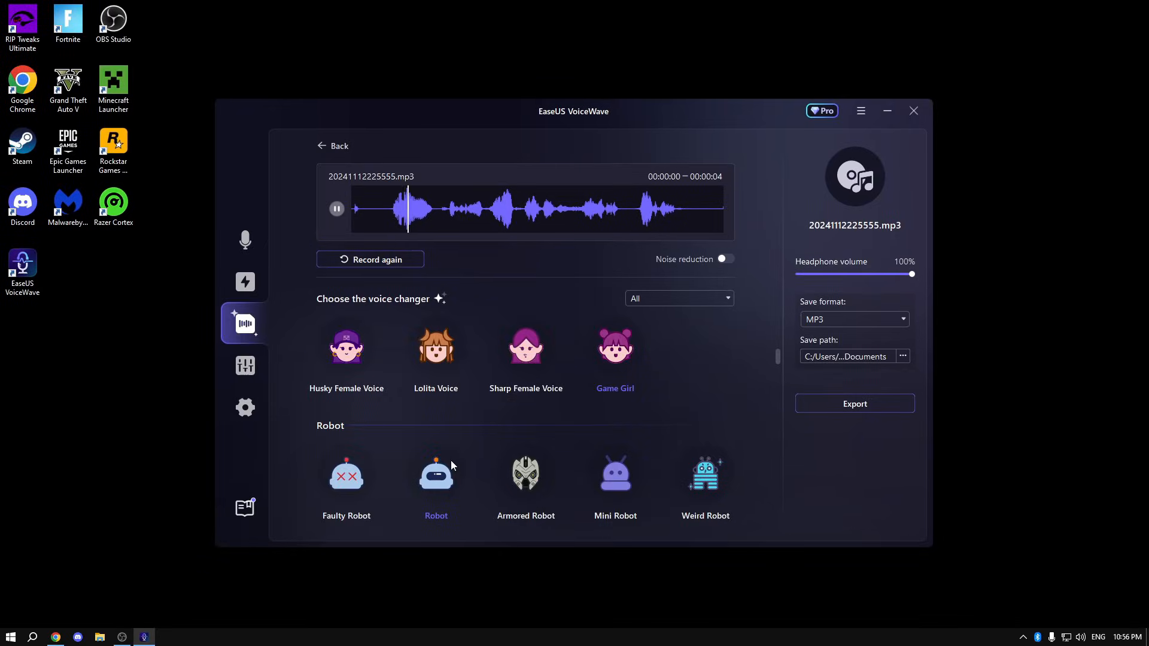
click(435, 472)
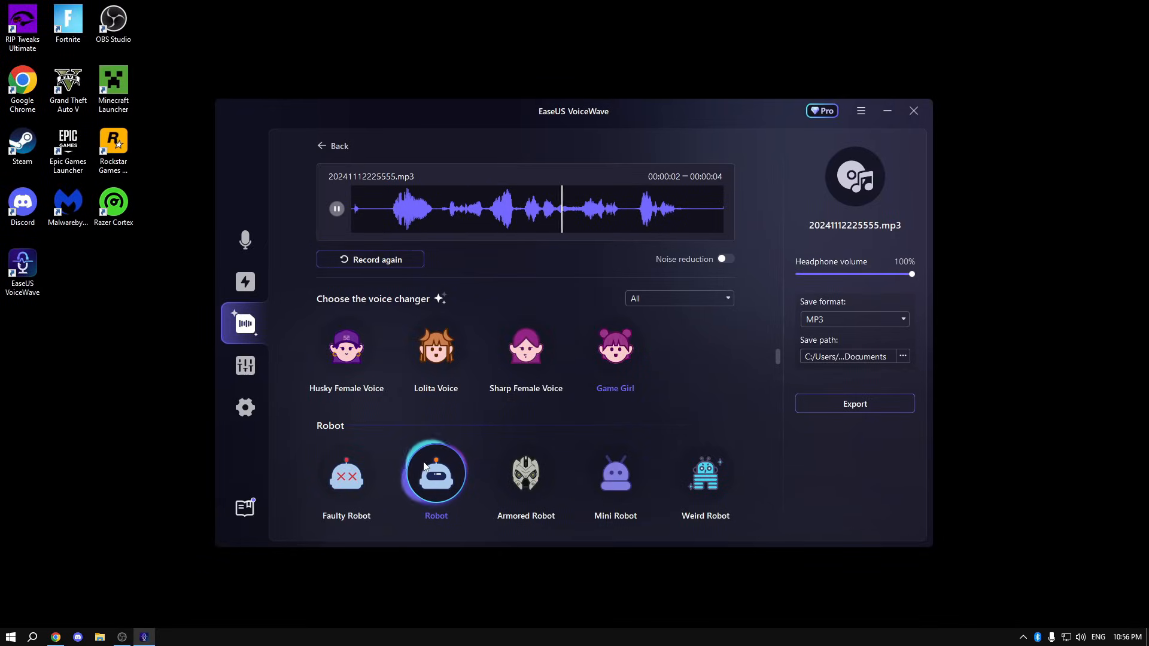
scroll(down, 3)
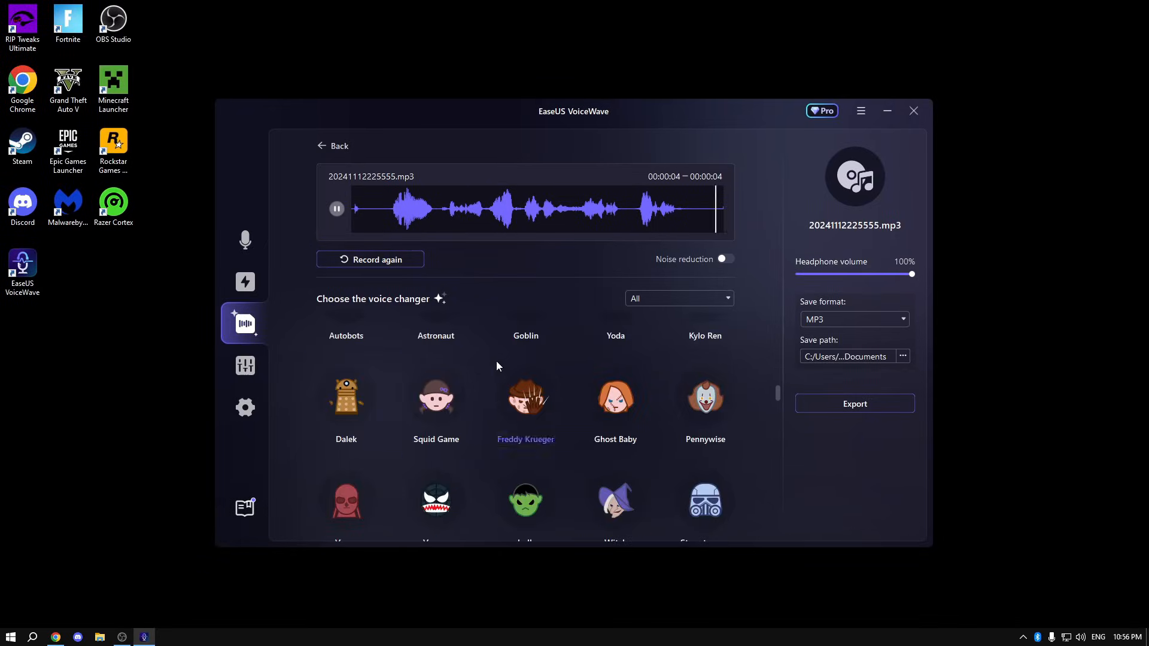
click(244, 366)
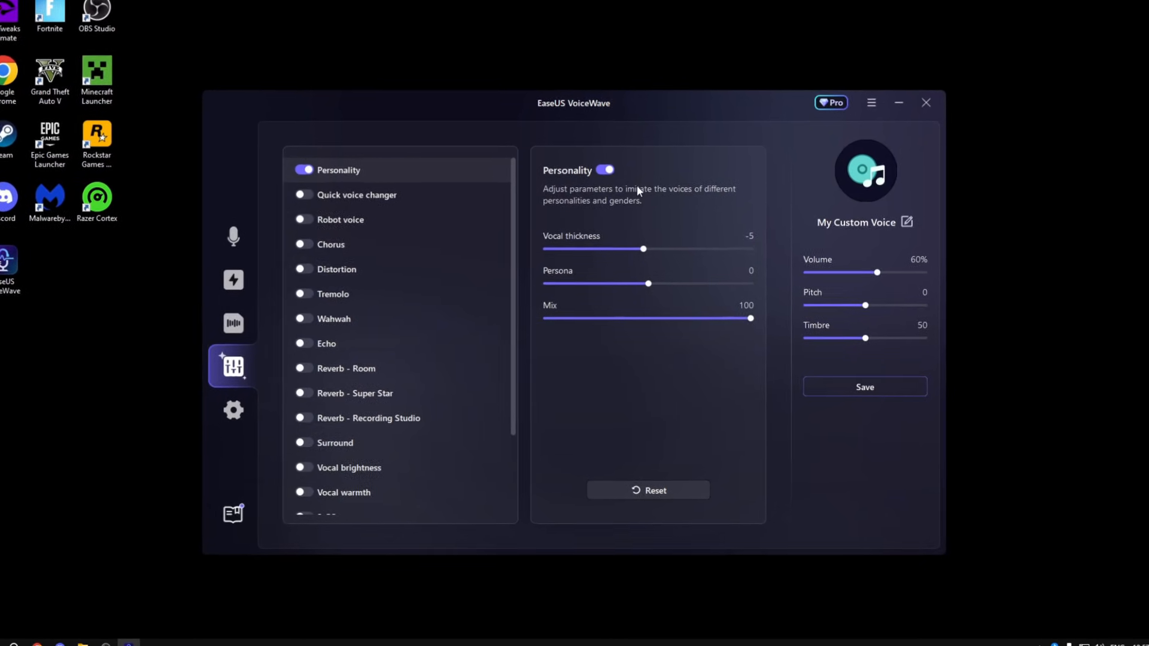
- Drag the custom voice's Vocal thickness slider down to -21
drag(643, 249, 639, 244)
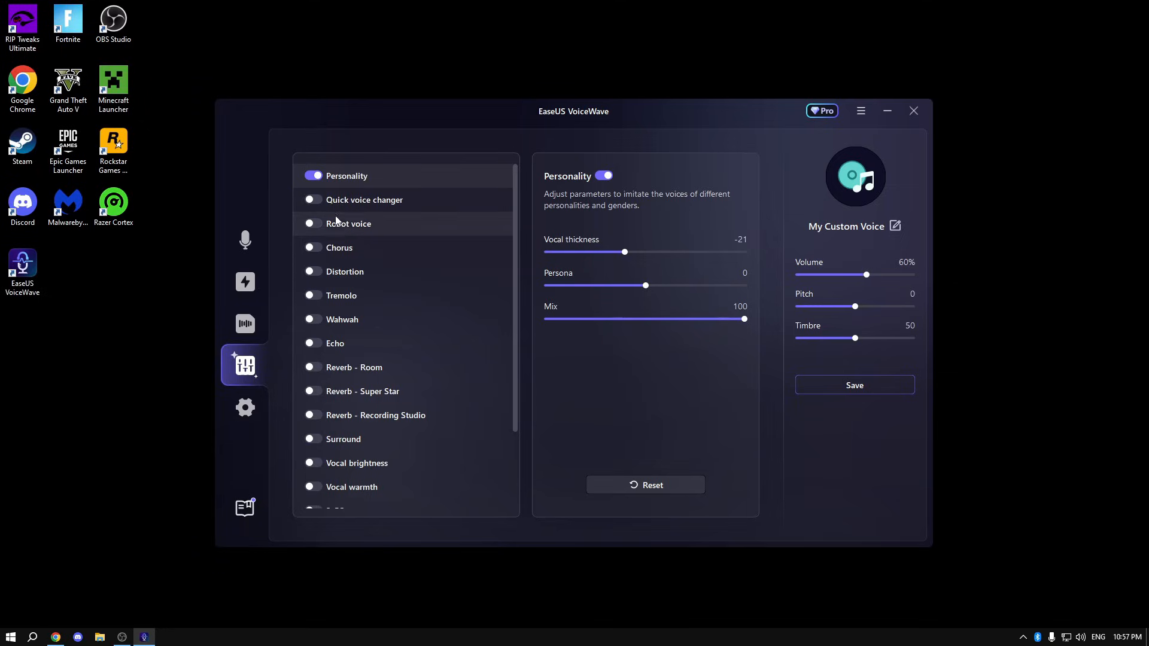
drag(644, 285, 643, 285)
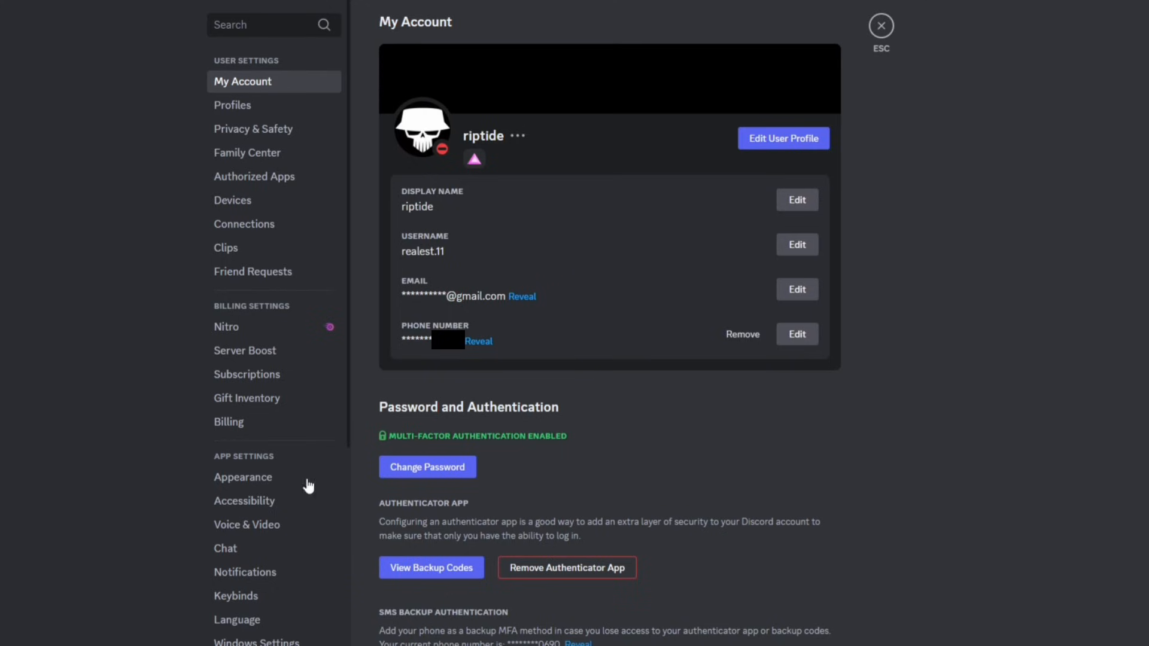
- Choose VoiceWave Microphone as Discord's input device, then open Windows Sound settings
click(247, 525)
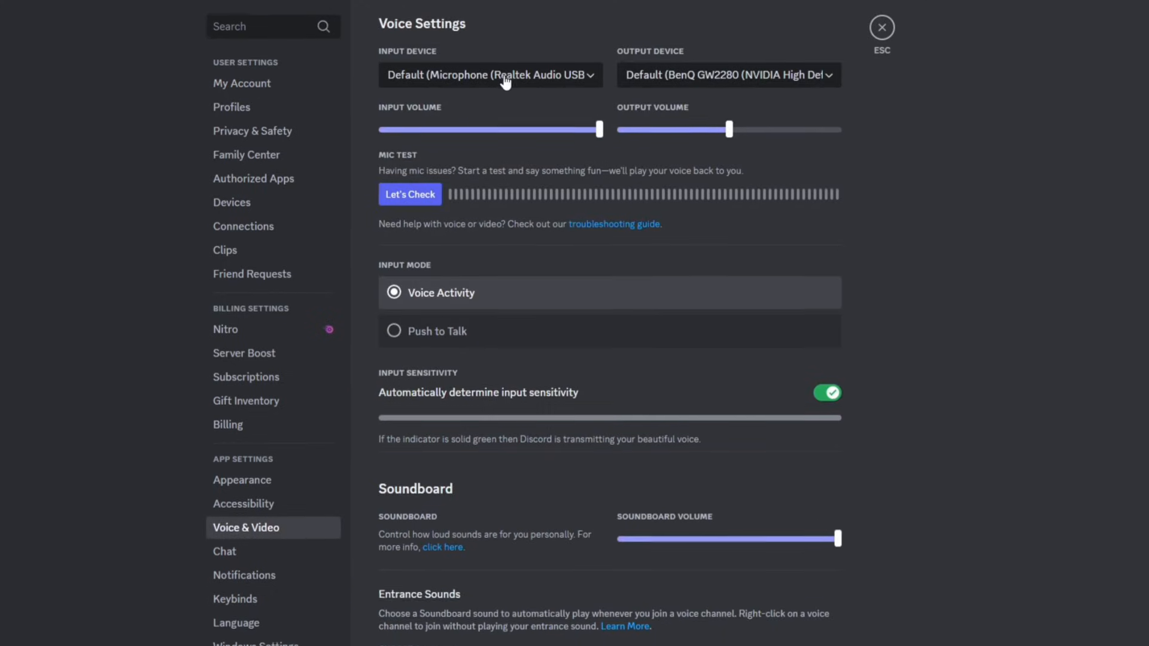
click(489, 74)
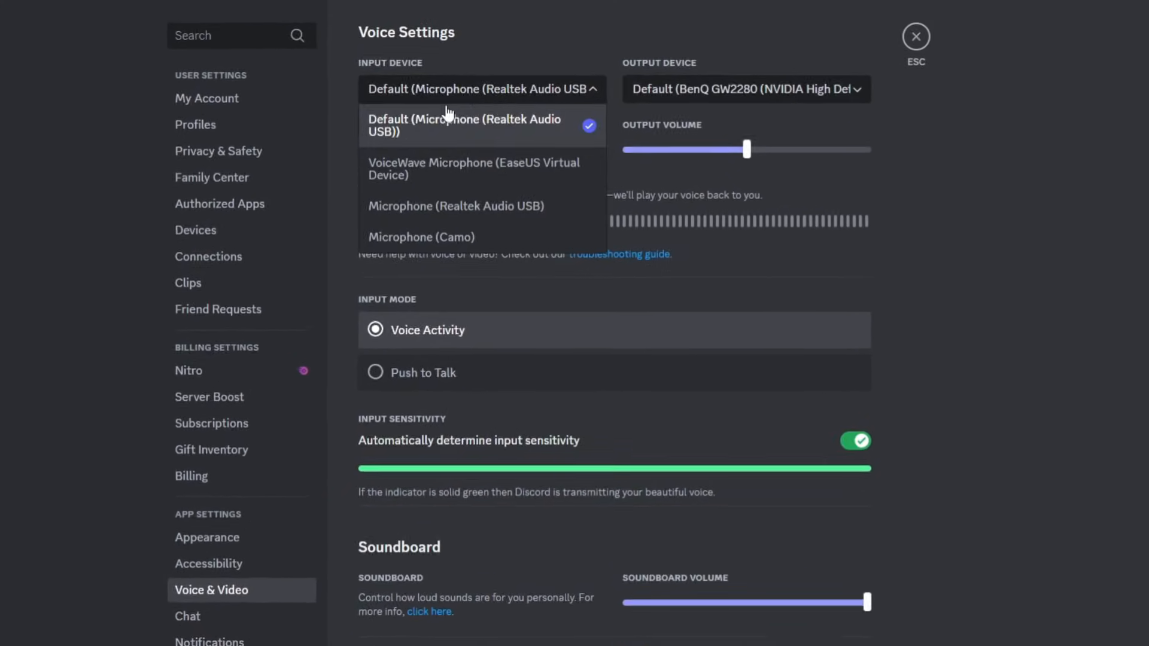
click(475, 168)
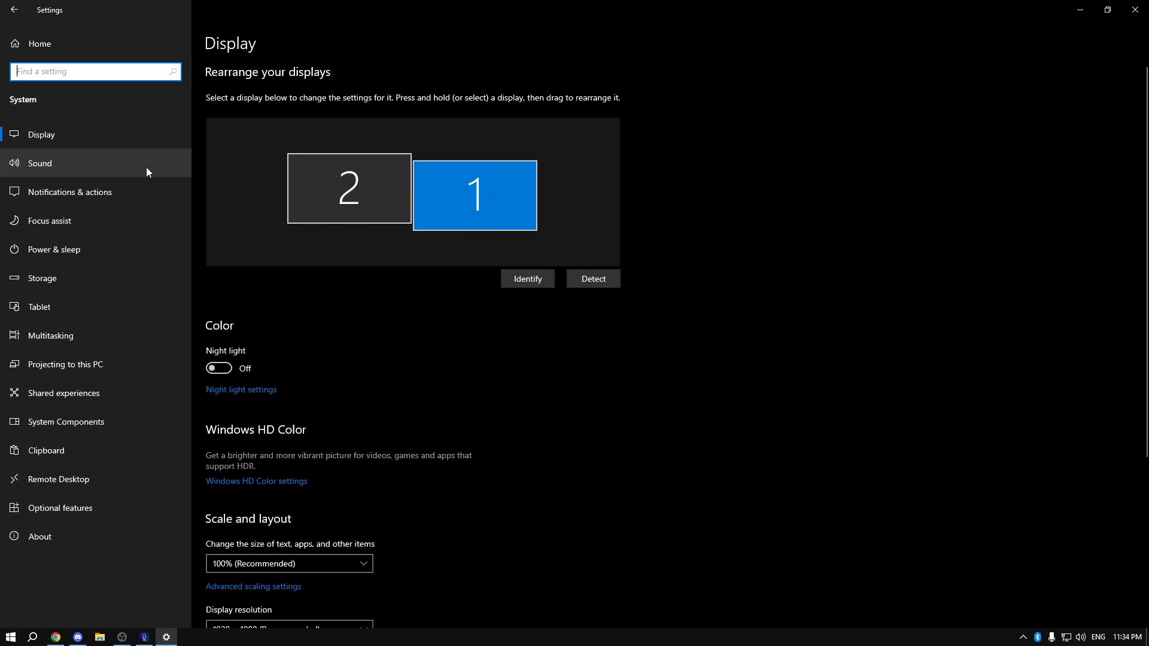
click(39, 163)
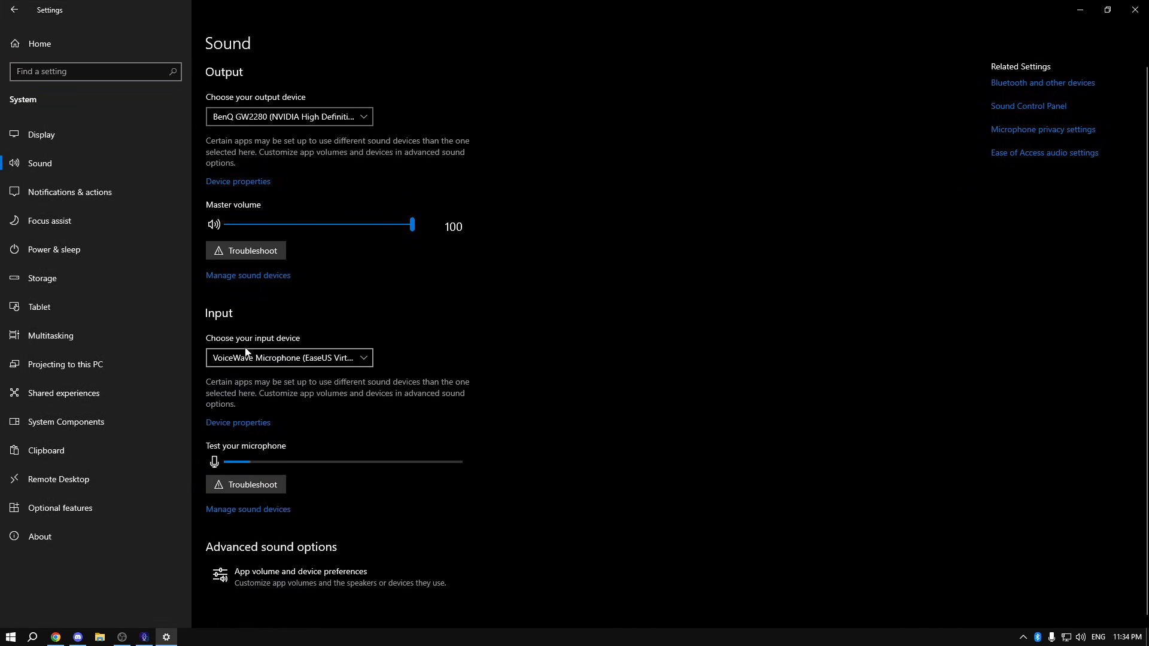